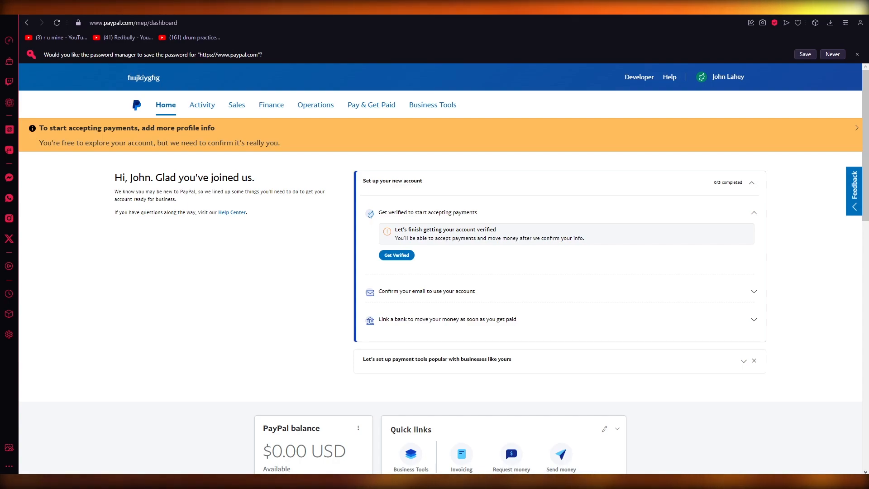
# Step: Decline saving the PayPal password, leaving the business dashboard visible
pyautogui.click(832, 55)
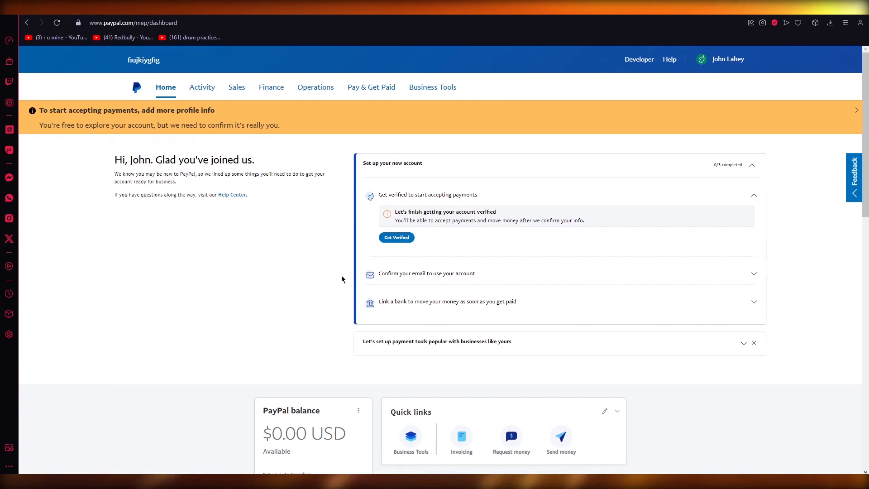
pyautogui.moveTo(707, 320)
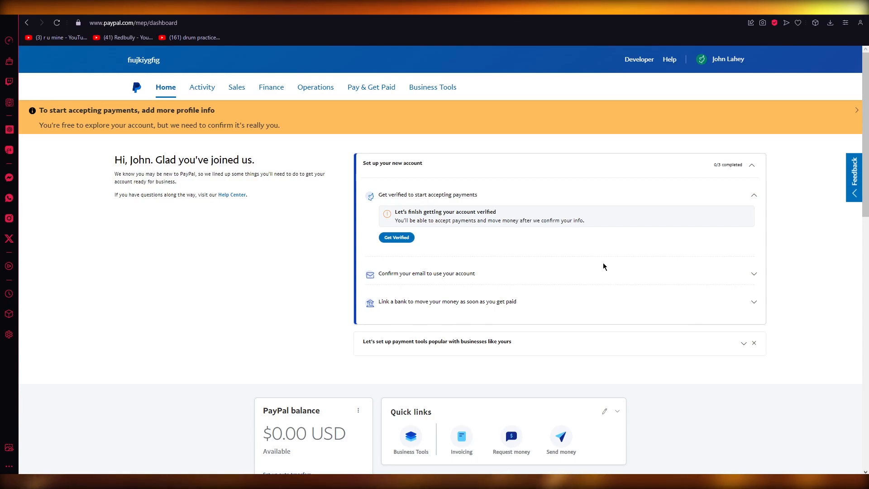
pyautogui.moveTo(281, 277)
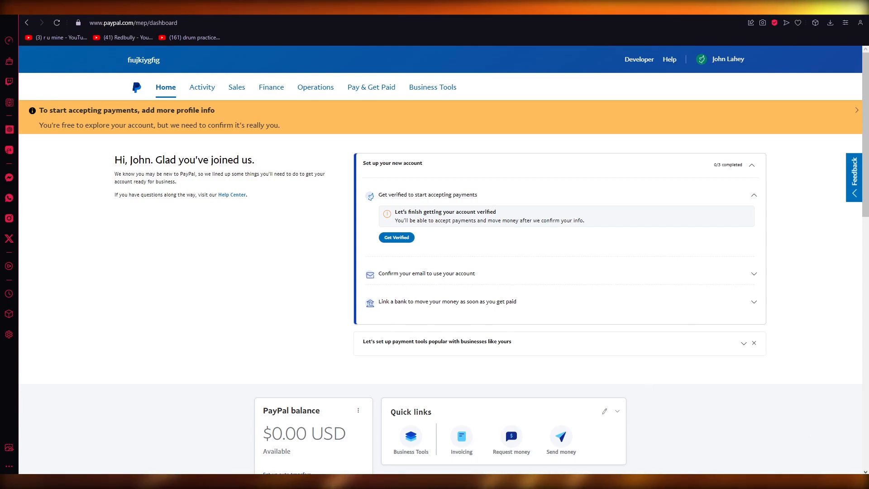
pyautogui.moveTo(807, 271)
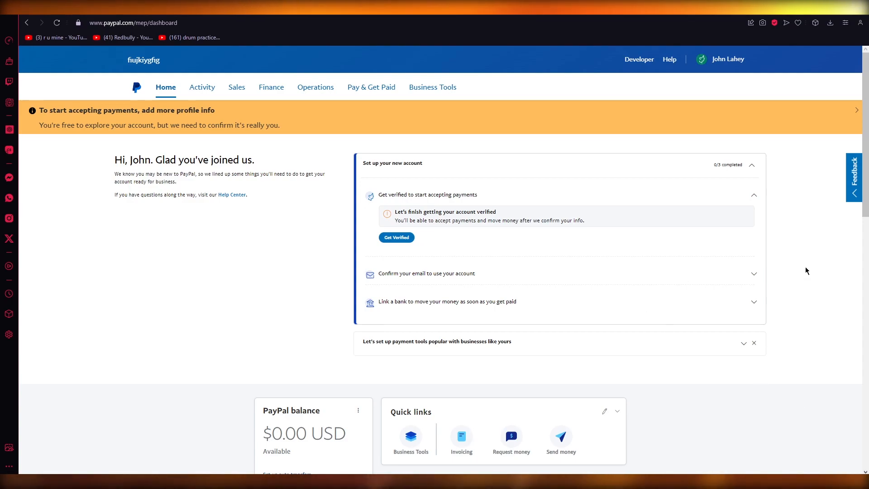
pyautogui.moveTo(744, 79)
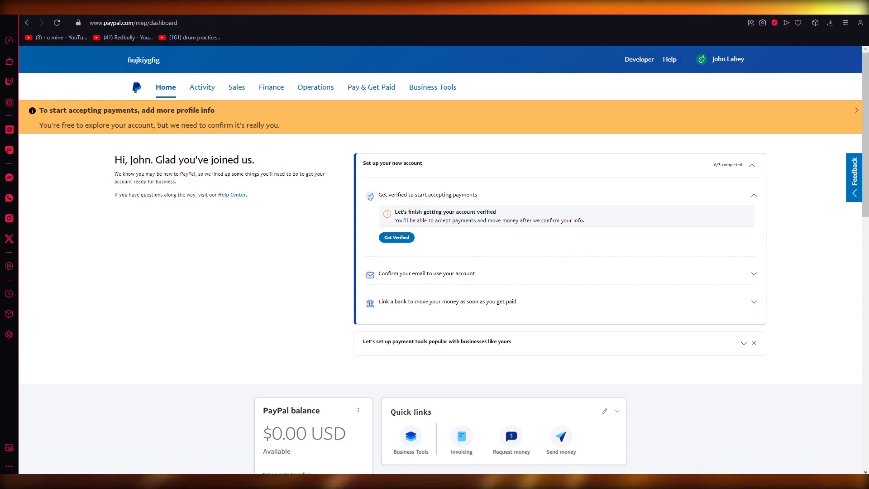
# Step: Navigate from the account menu to the Account Settings page
pyautogui.click(727, 59)
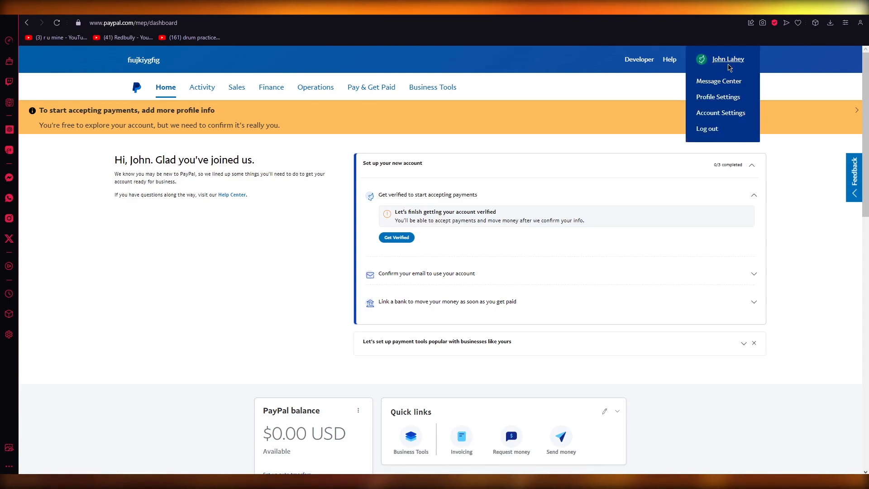
pyautogui.moveTo(720, 98)
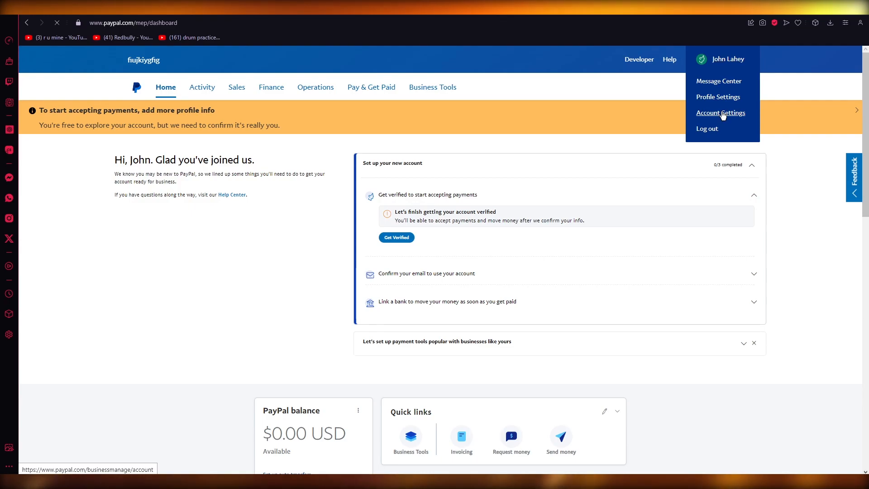
pyautogui.click(720, 112)
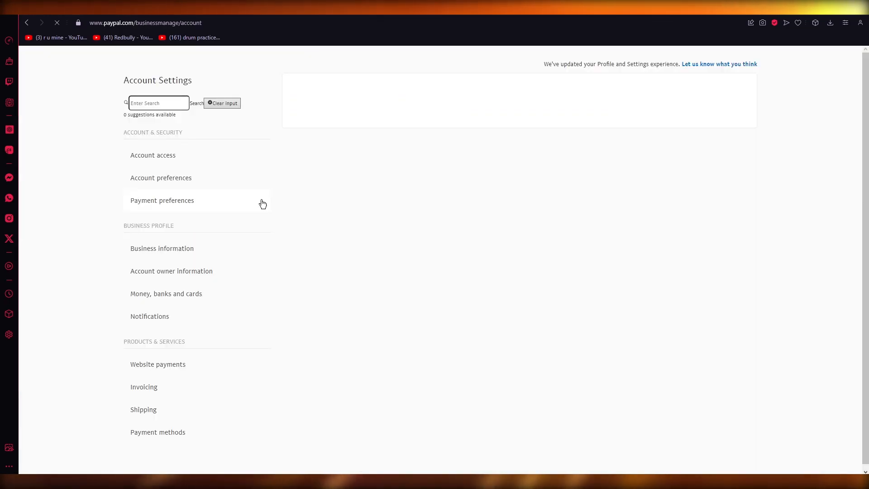
# Step: Visit Payment preferences, hit the business-info prompt, and back out to Account Settings
pyautogui.click(162, 200)
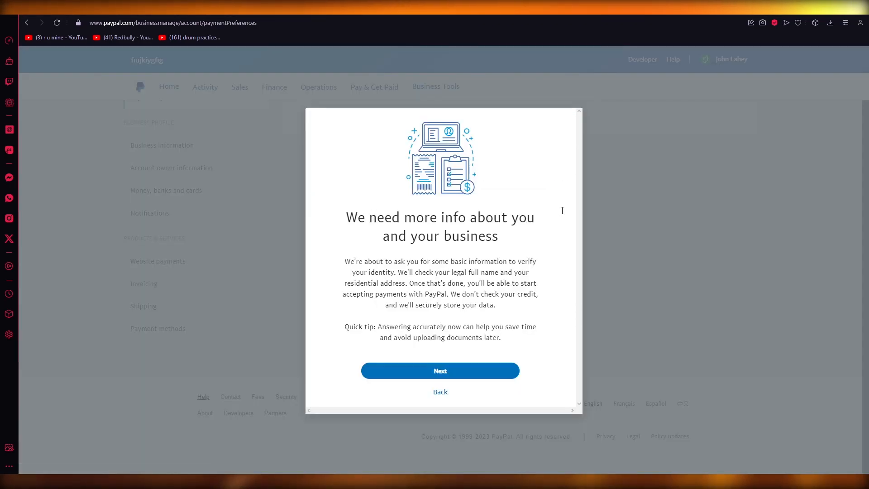
pyautogui.moveTo(151, 148)
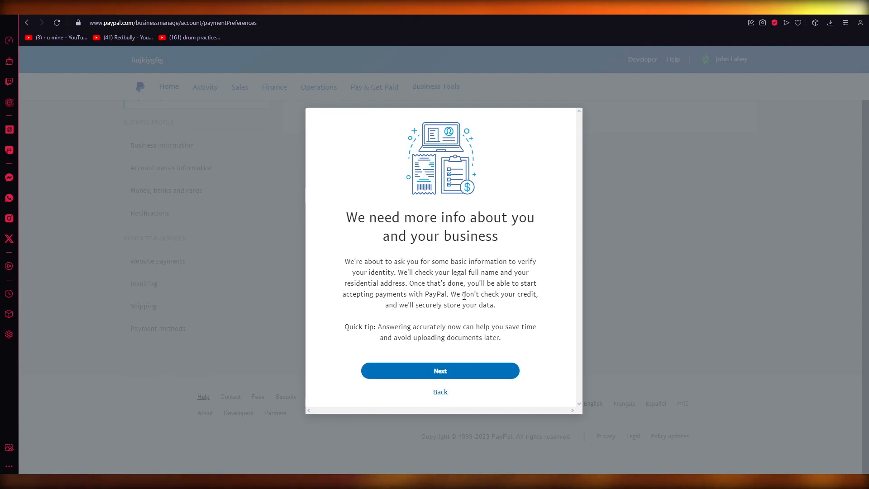
pyautogui.click(27, 22)
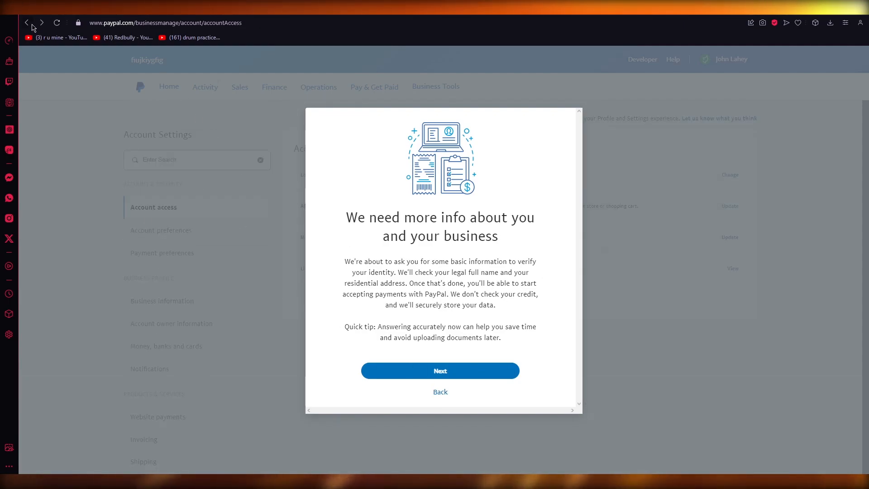
pyautogui.click(27, 22)
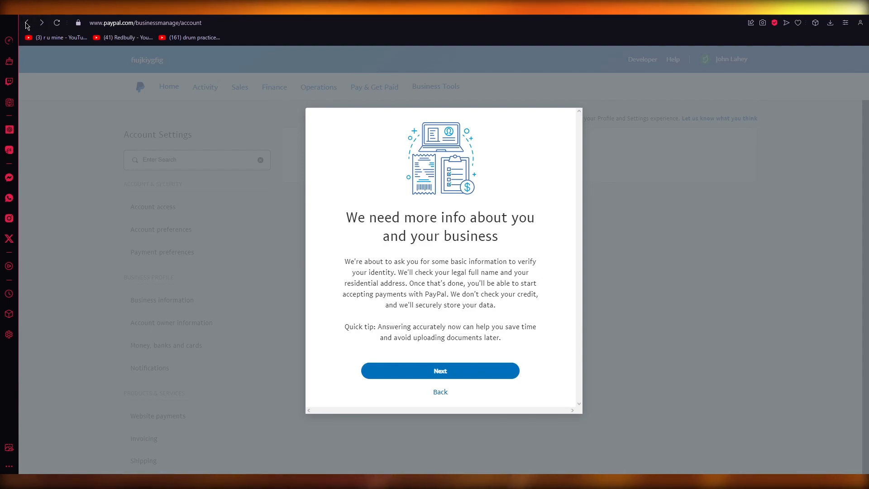
pyautogui.click(26, 22)
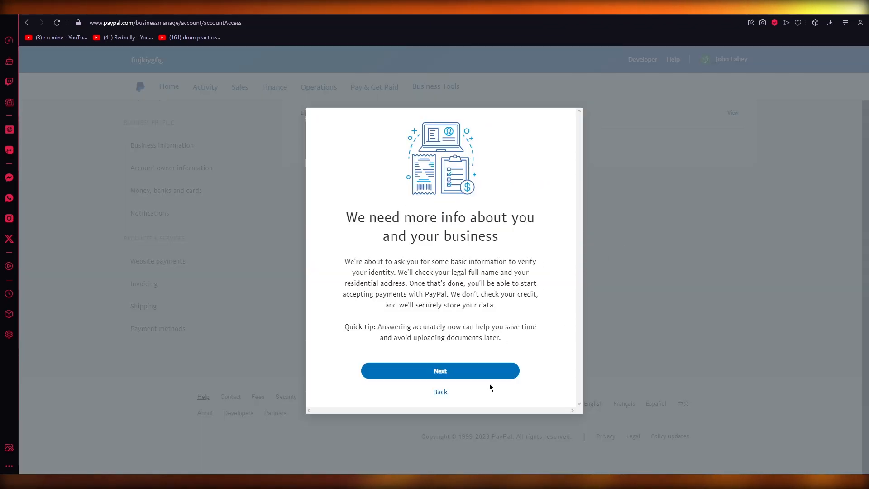
pyautogui.moveTo(556, 355)
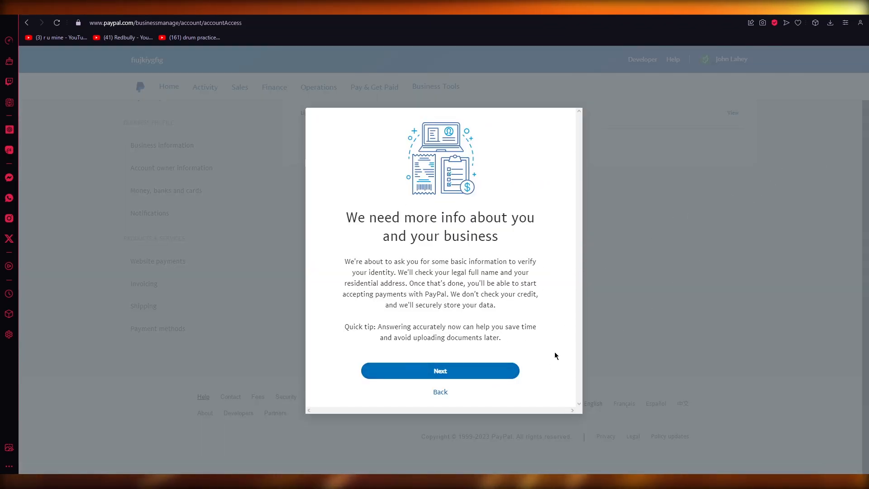
# Step: Enter 'limits paypal' in the address bar to search the web
pyautogui.click(440, 371)
pyautogui.write('limits paypal')
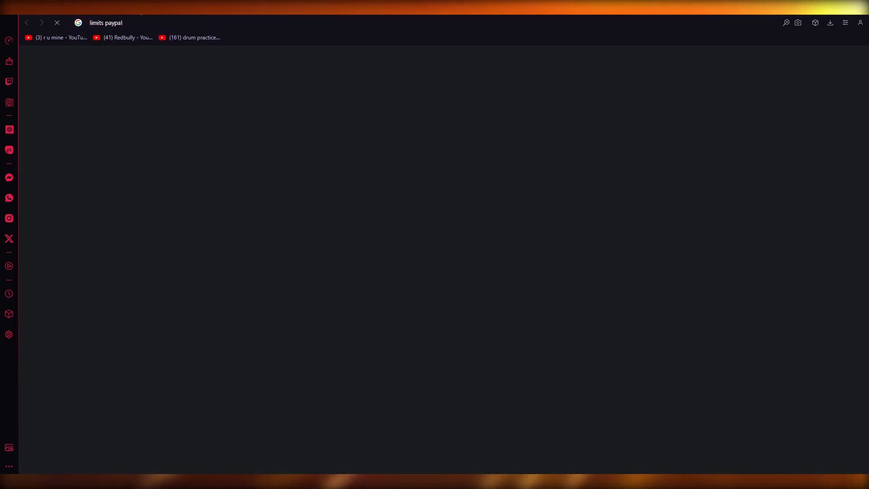
# Step: Run the search, view image results and preview the Verve Hosting PayPal limits table
pyautogui.press('Enter')
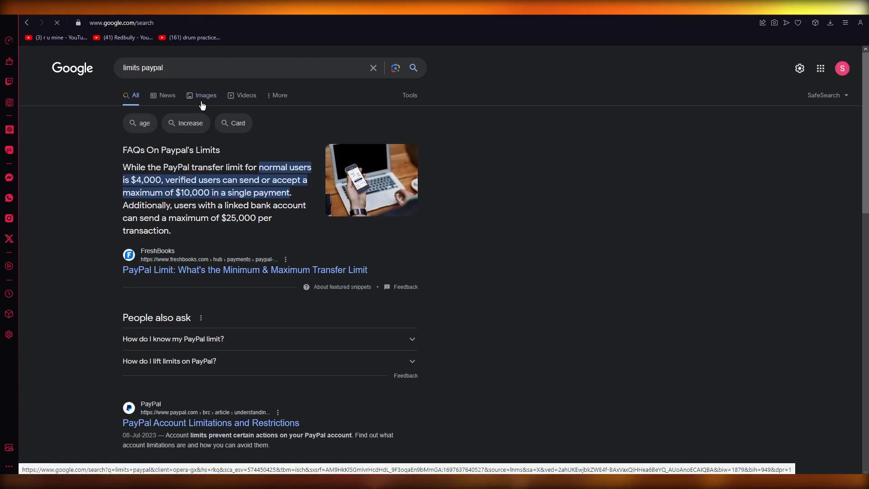
pyautogui.click(205, 95)
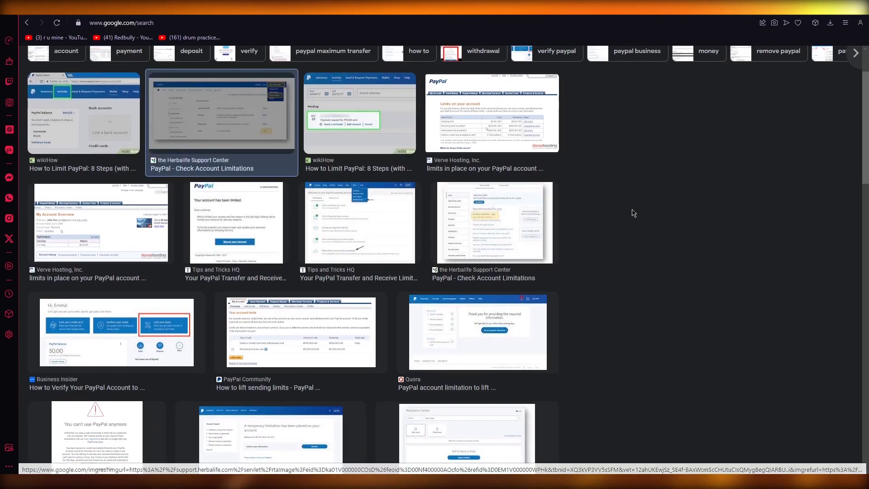
pyautogui.click(221, 116)
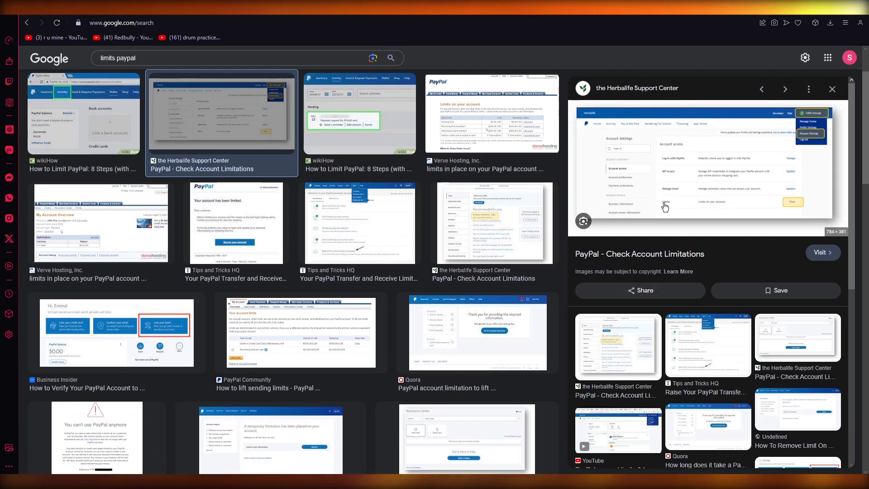
pyautogui.moveTo(371, 232)
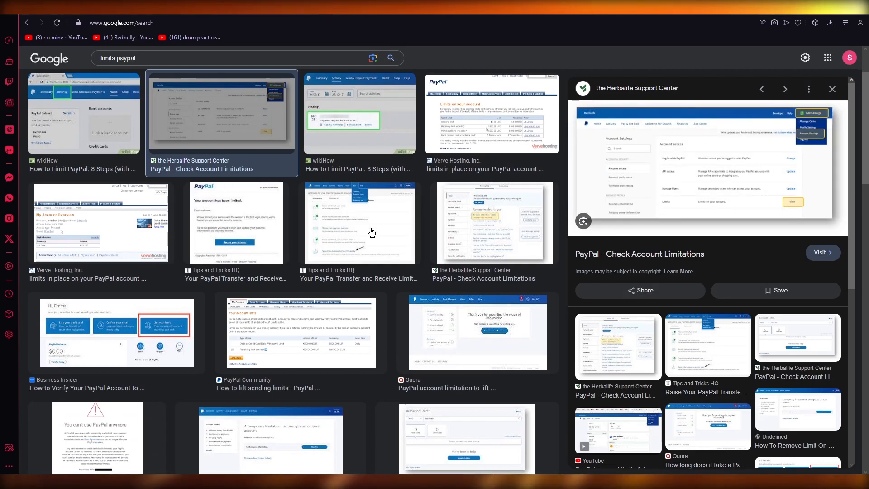
pyautogui.click(492, 113)
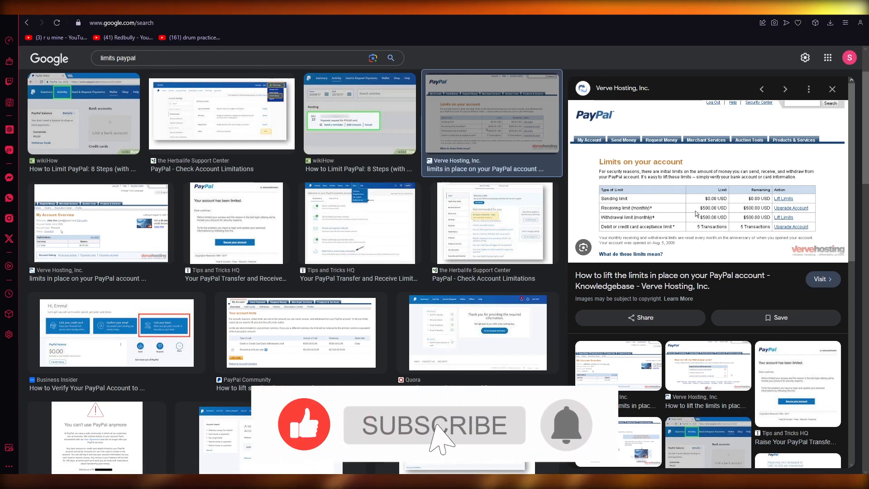
pyautogui.click(433, 425)
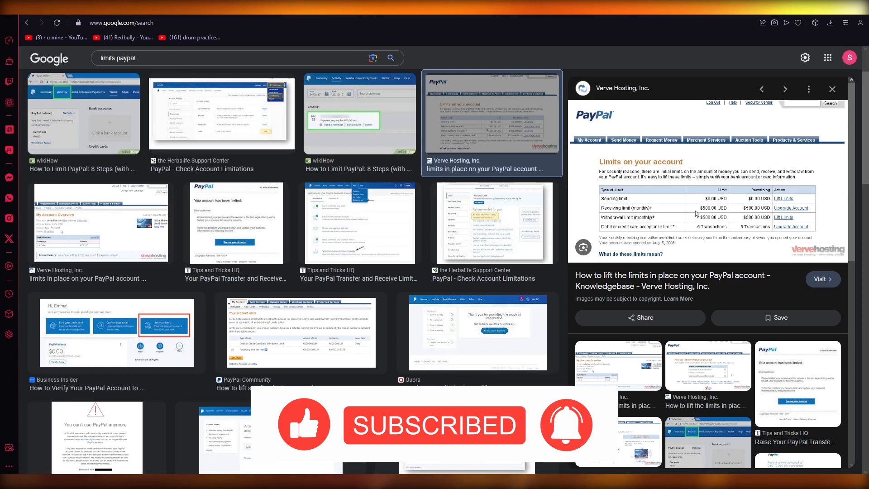